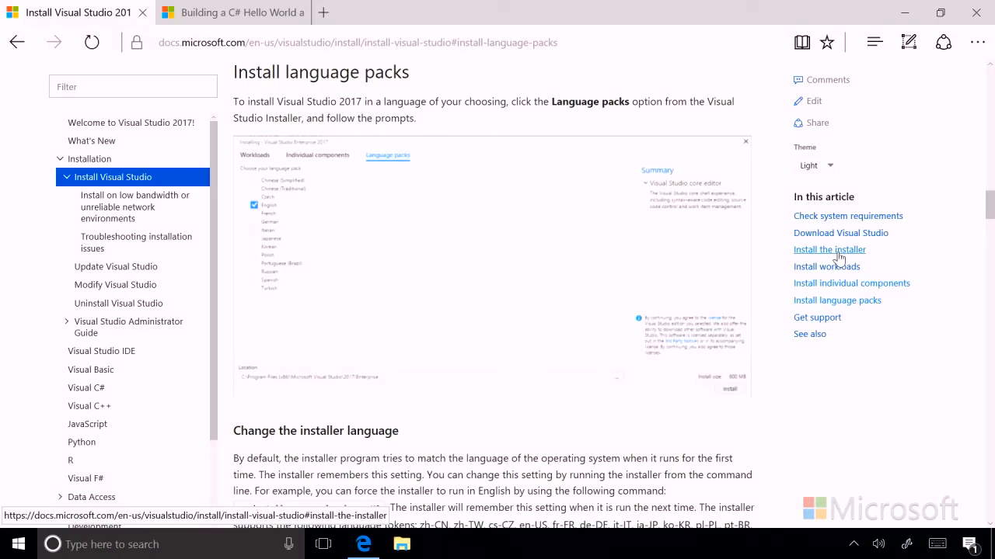
mouse_move(844, 274)
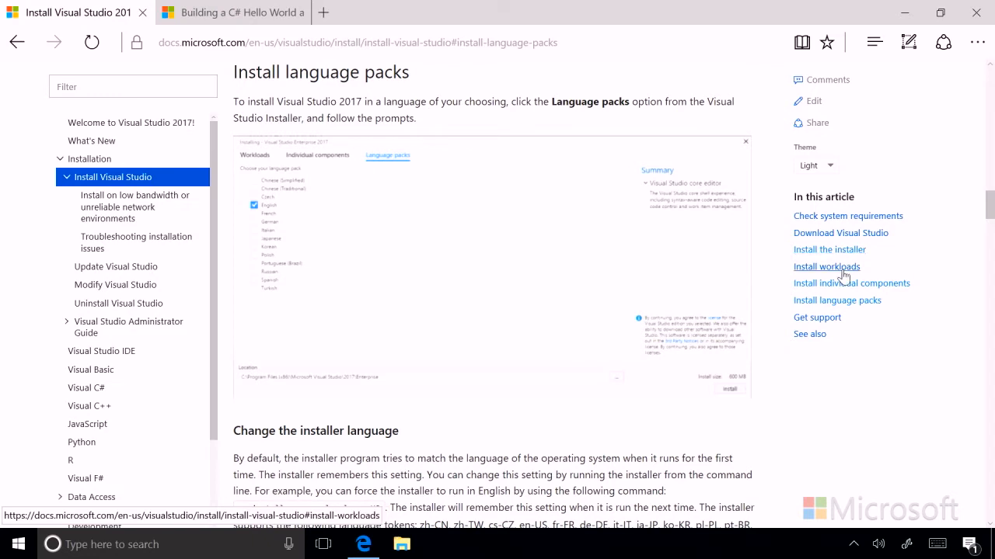
mouse_move(839, 292)
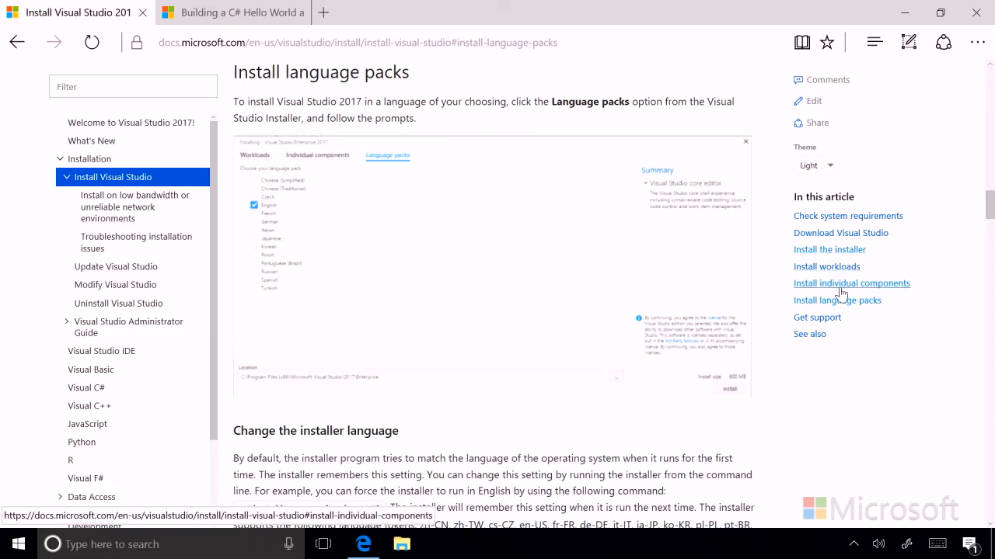
mouse_move(850, 310)
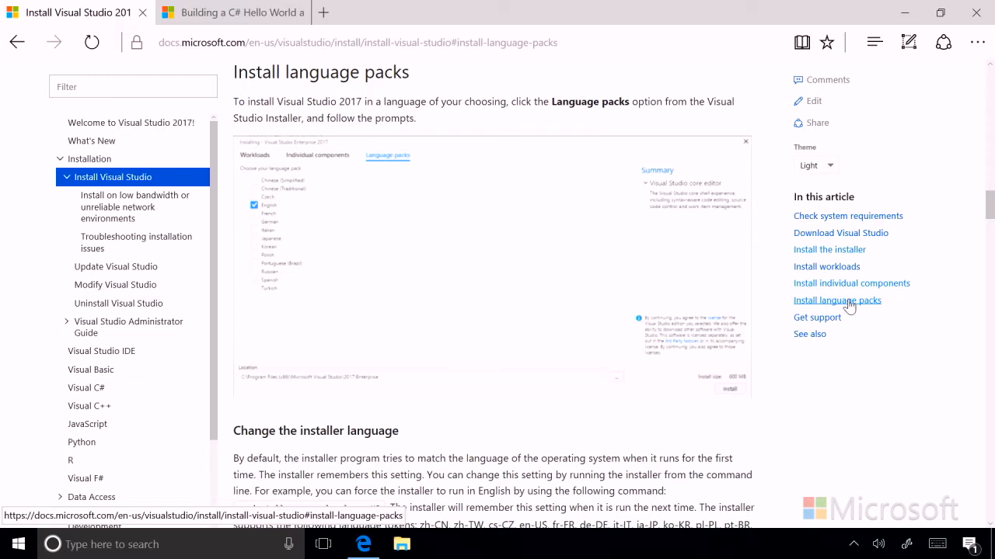
mouse_move(843, 299)
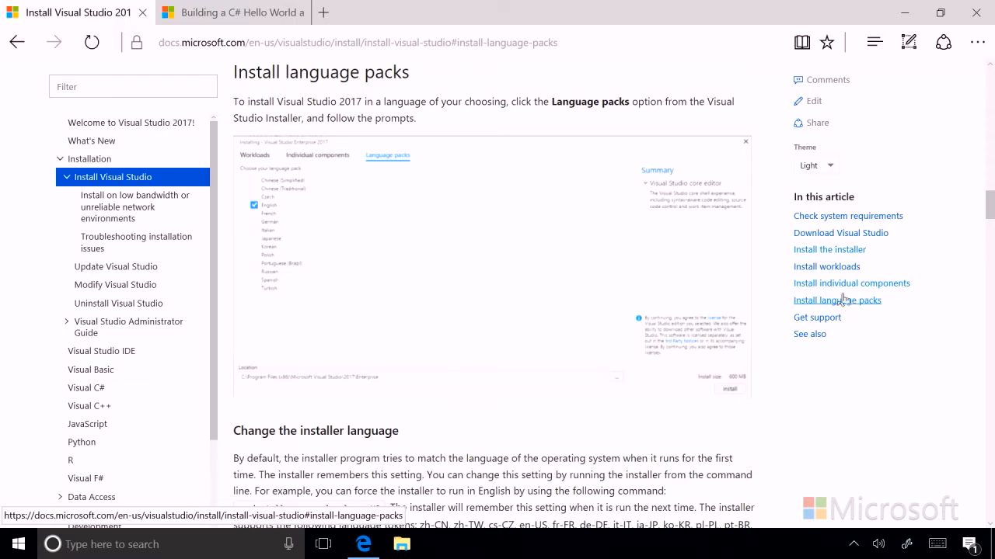
mouse_move(467, 132)
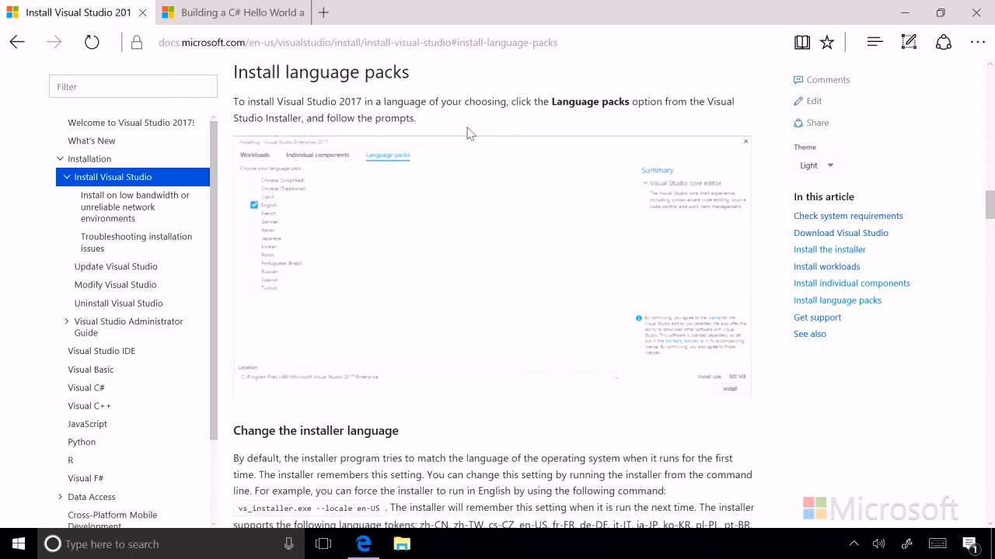
mouse_move(586, 193)
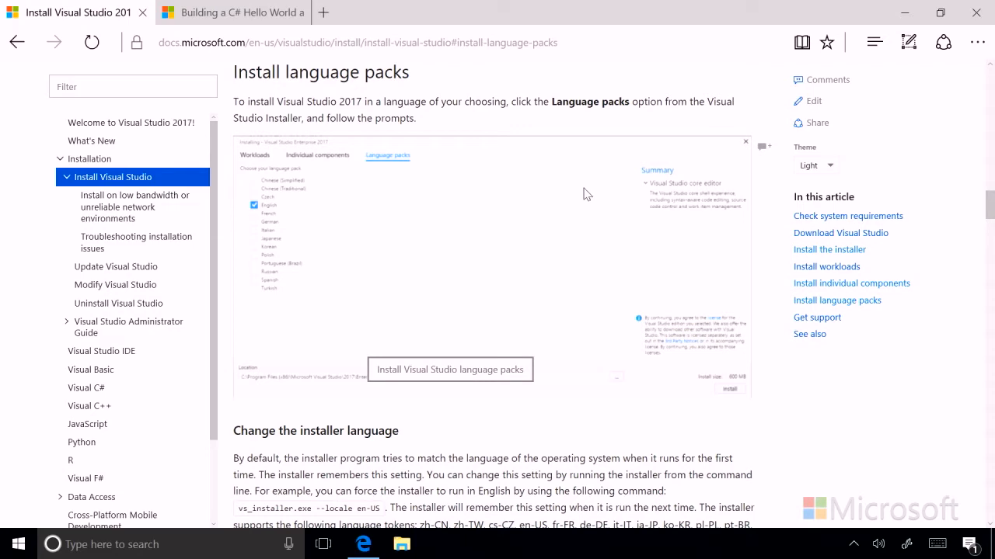
mouse_move(583, 195)
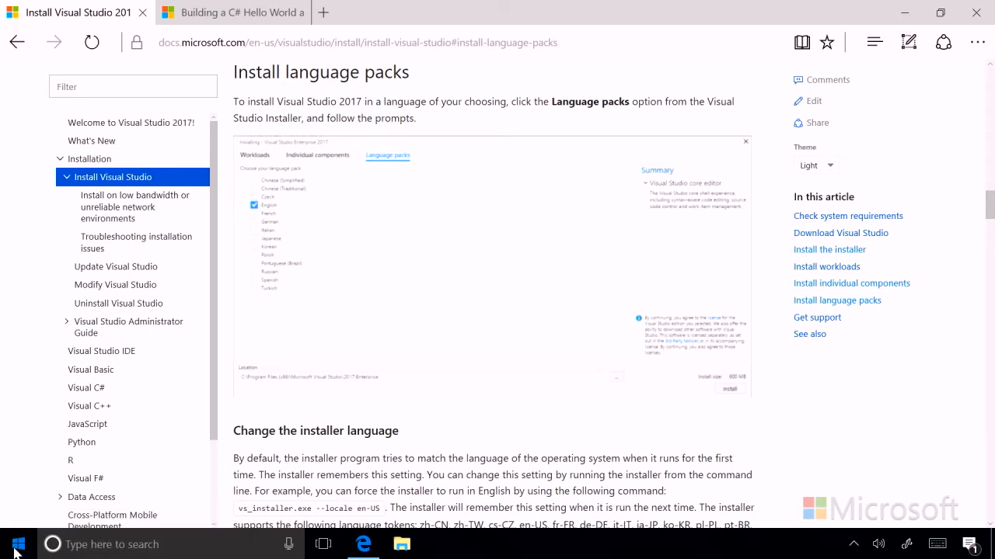
Step: Open Start and scroll the app list down to Visual Studio Installer
click(12, 544)
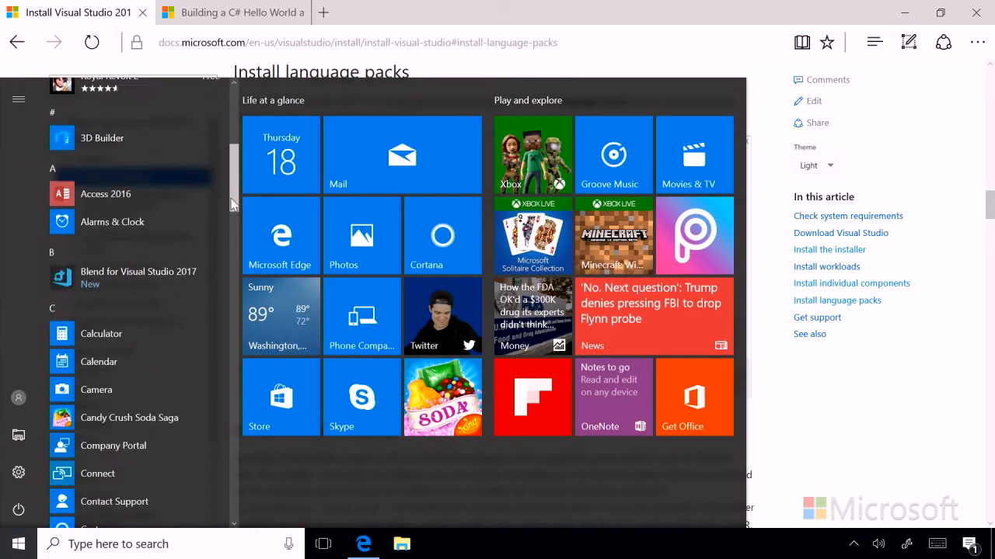
scroll(down, 3)
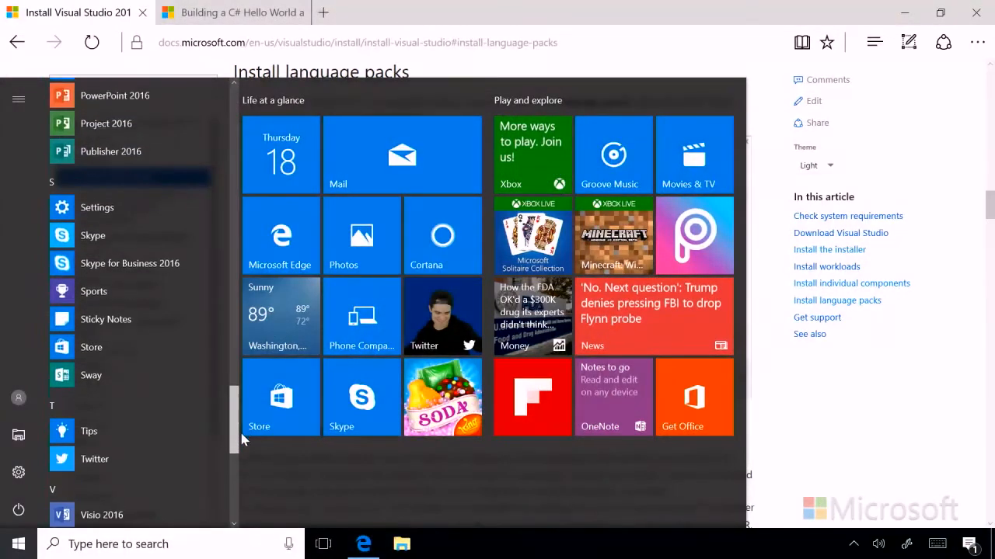
scroll(down, 3)
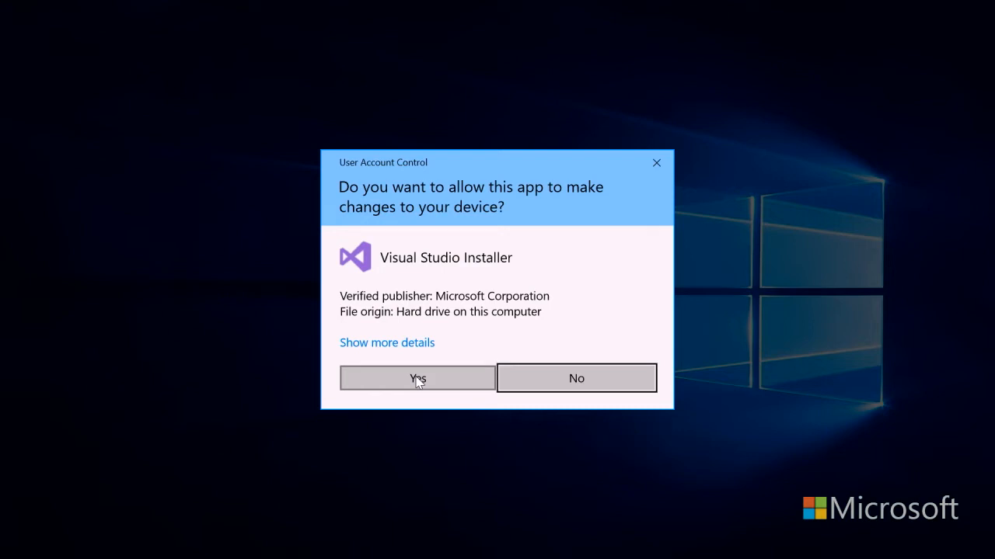
Step: Approve the User Account Control prompt with Yes for Visual Studio Installer
click(416, 378)
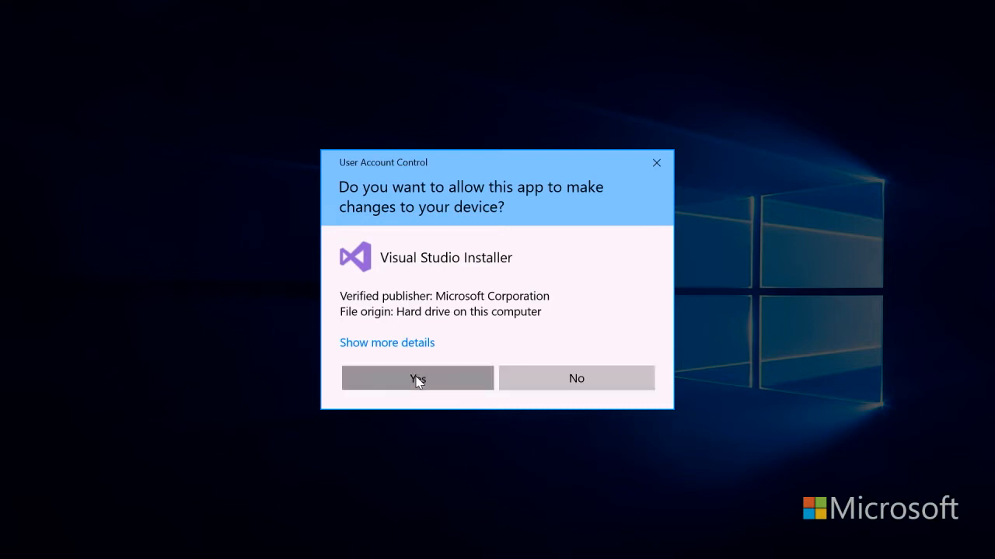
click(417, 379)
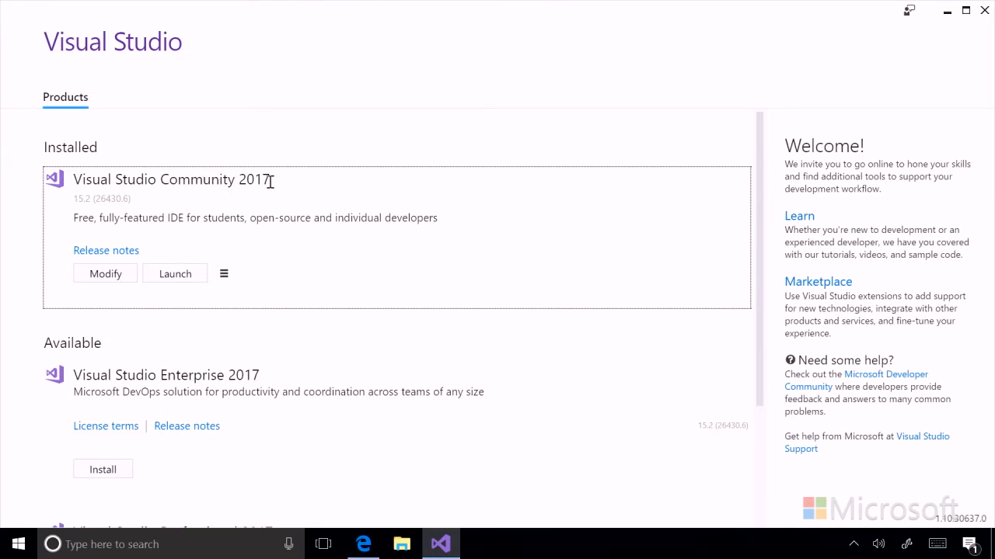
mouse_move(105, 278)
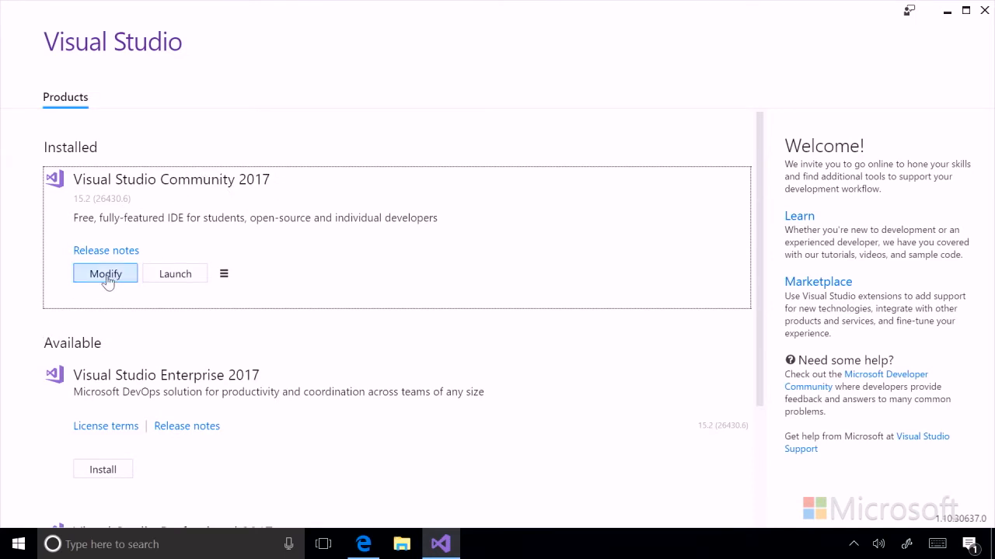
Step: Choose Modify for the installed Visual Studio Community 2017
click(105, 273)
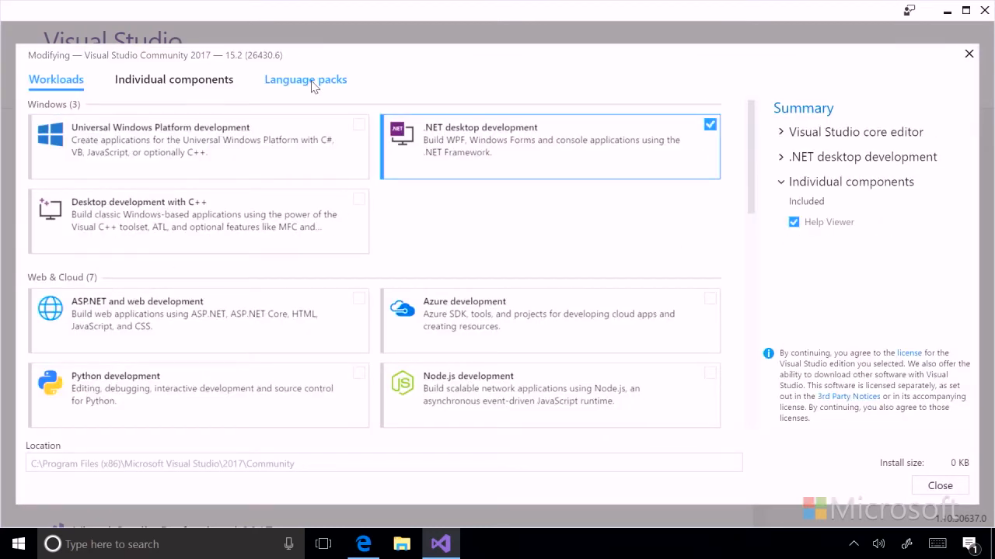
Step: Swap the English language pack for Italian and apply the modification
click(305, 80)
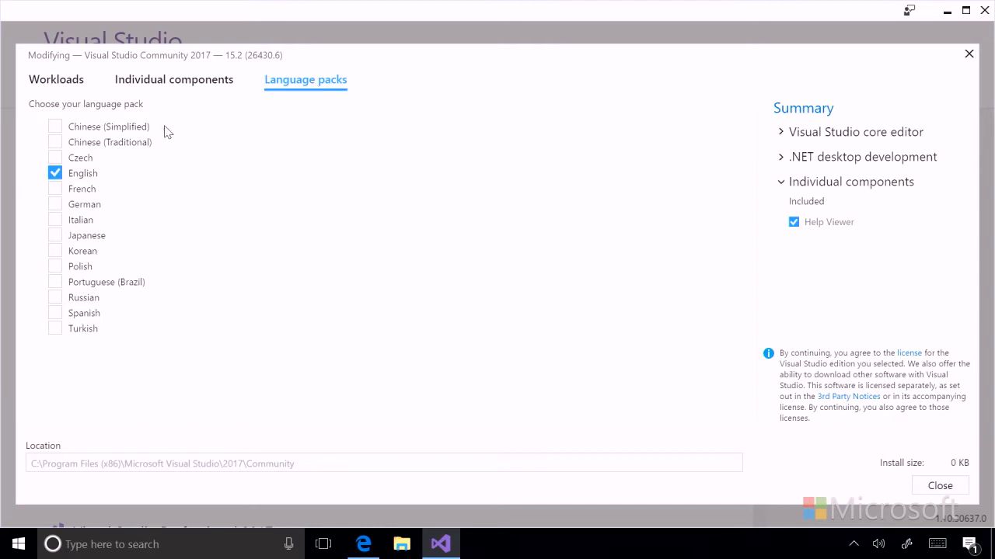
mouse_move(97, 371)
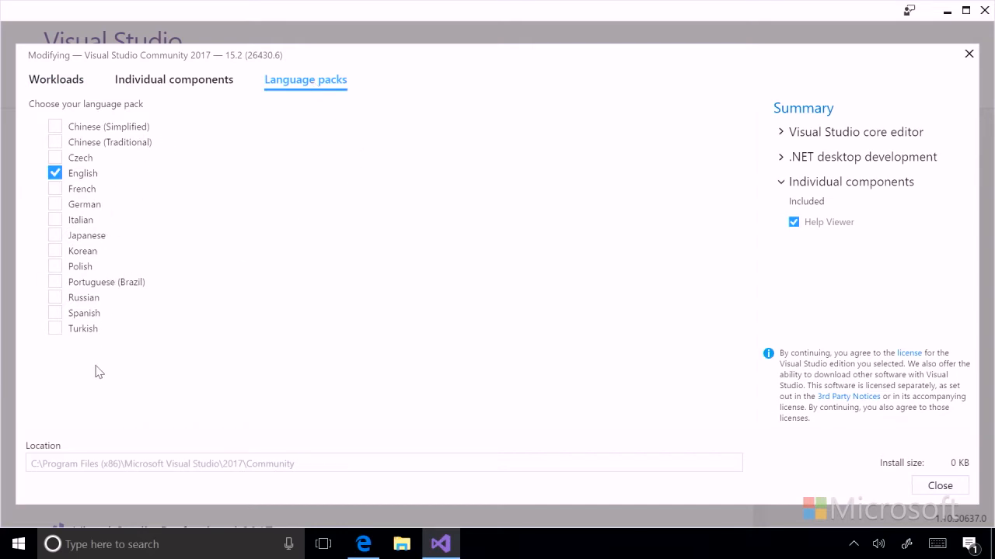
mouse_move(306, 235)
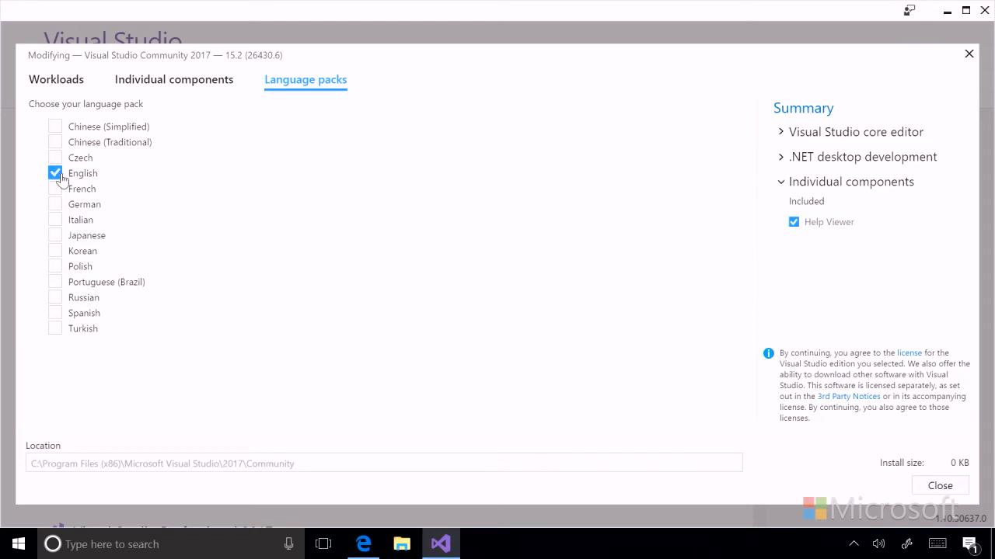
click(55, 173)
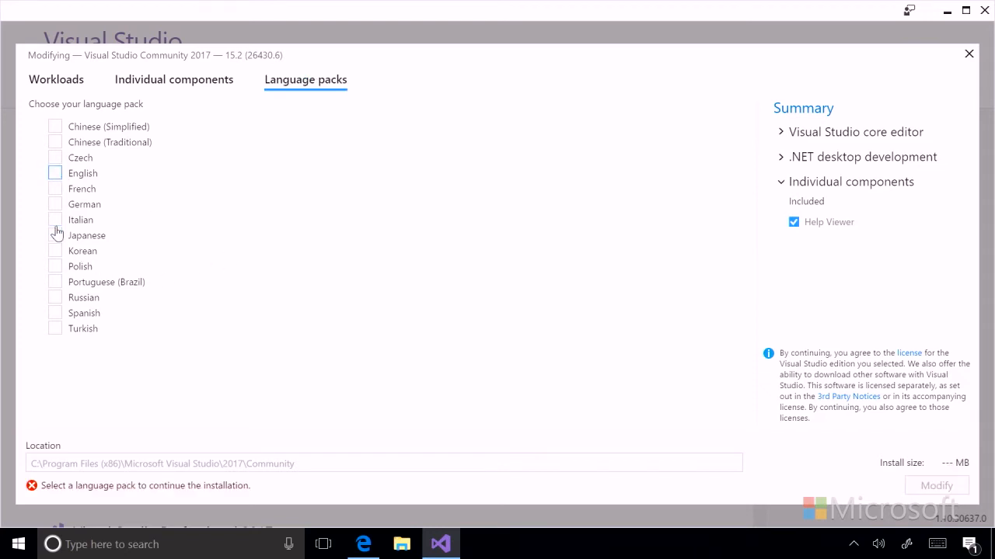
click(54, 219)
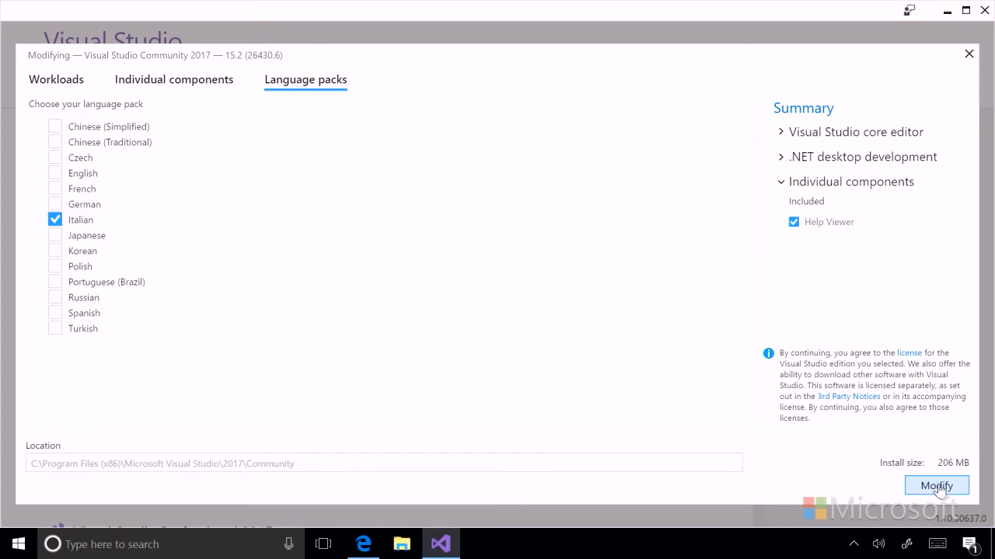
click(937, 486)
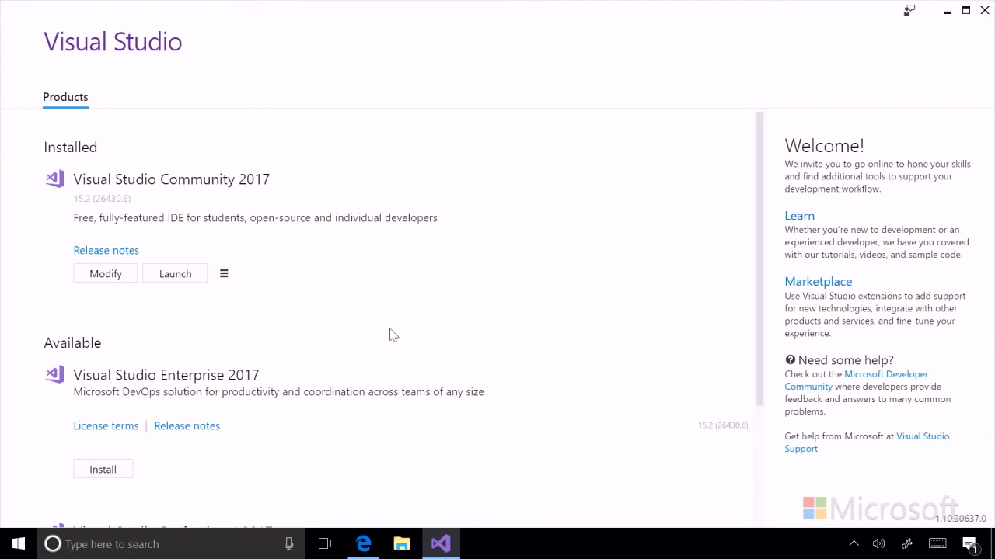
Step: Launch Visual Studio Community 2017, opening its Italian start page
click(175, 273)
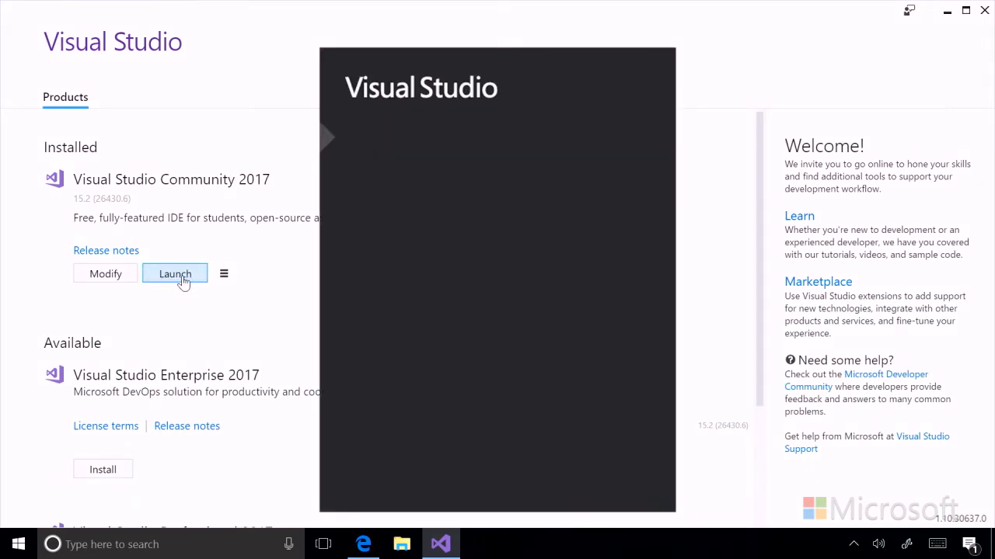
click(174, 273)
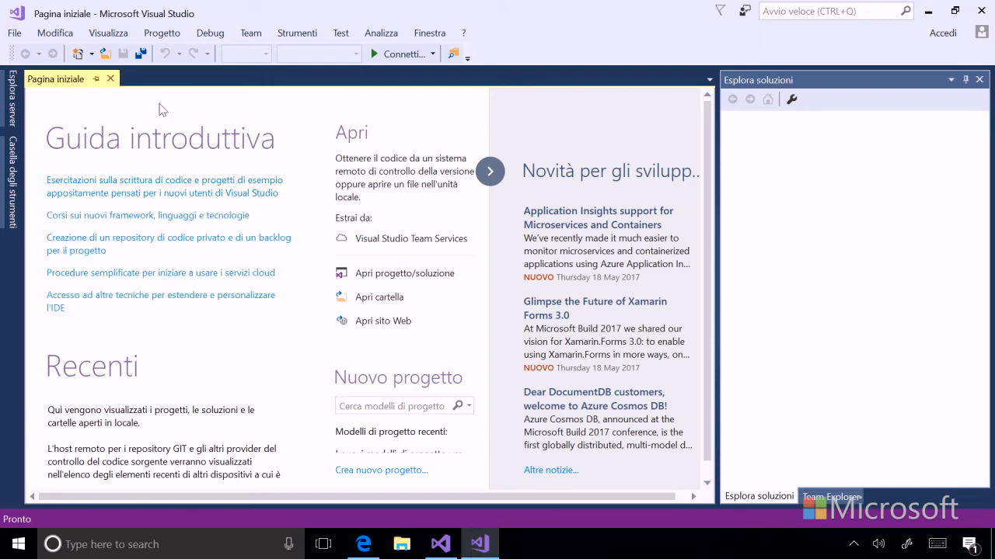
click(13, 33)
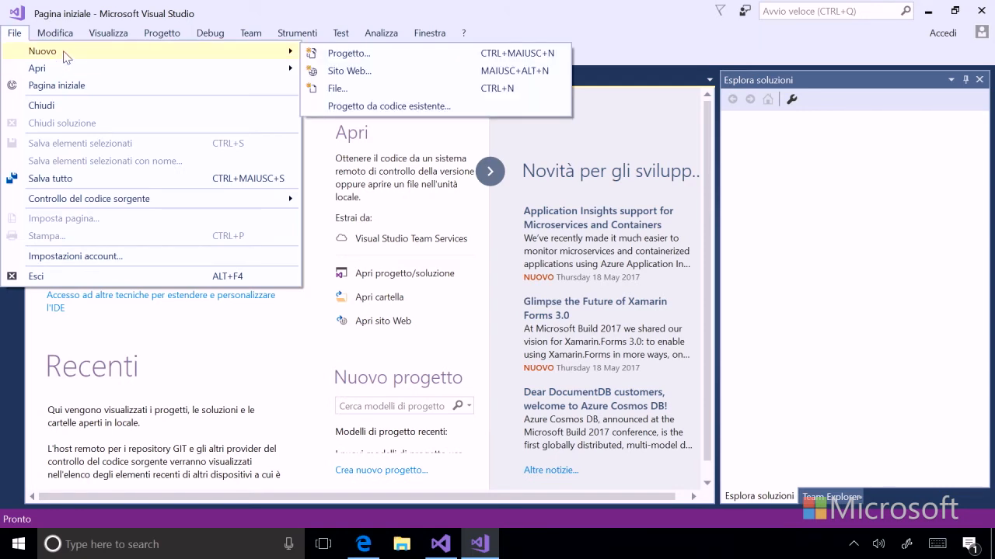
mouse_move(370, 53)
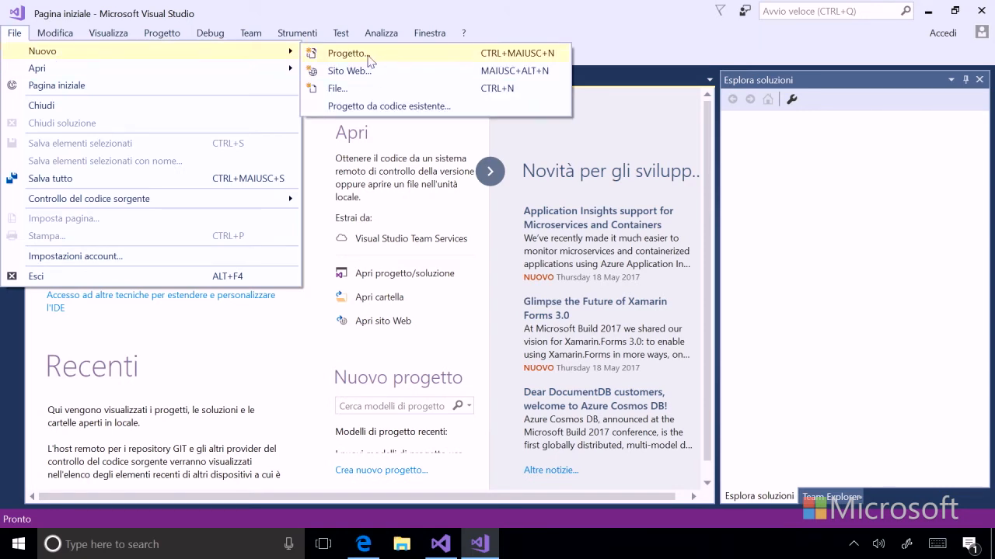
mouse_move(367, 71)
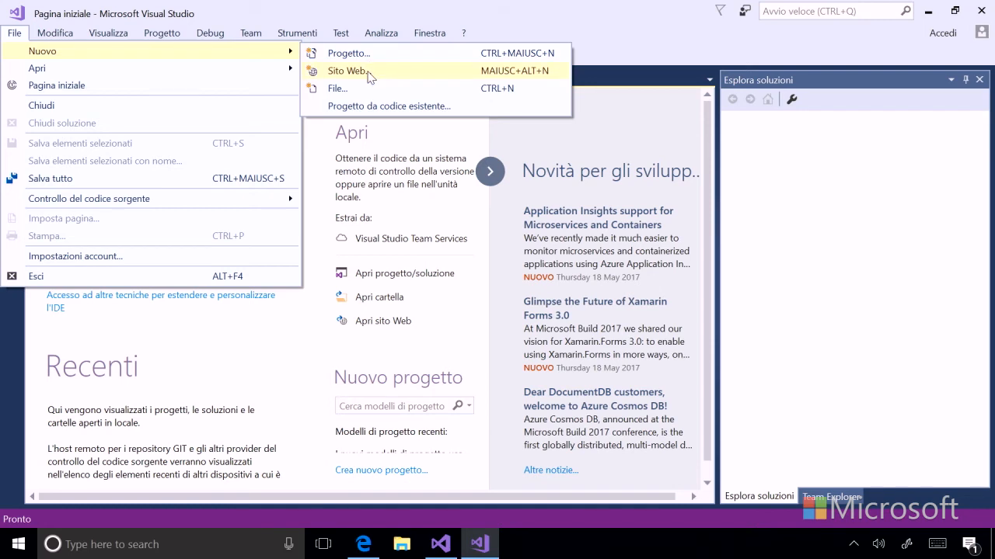
mouse_move(37, 68)
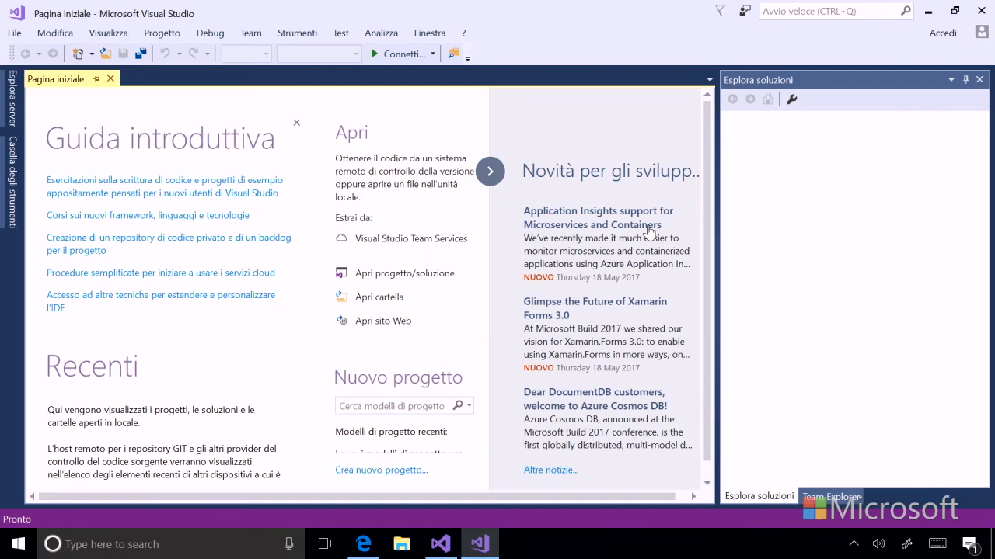
mouse_move(614, 124)
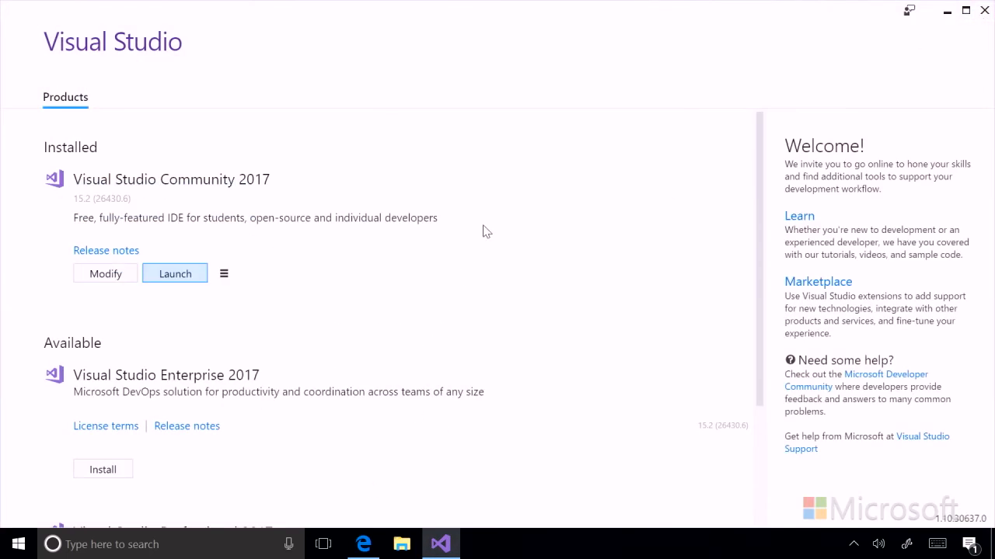
mouse_move(206, 85)
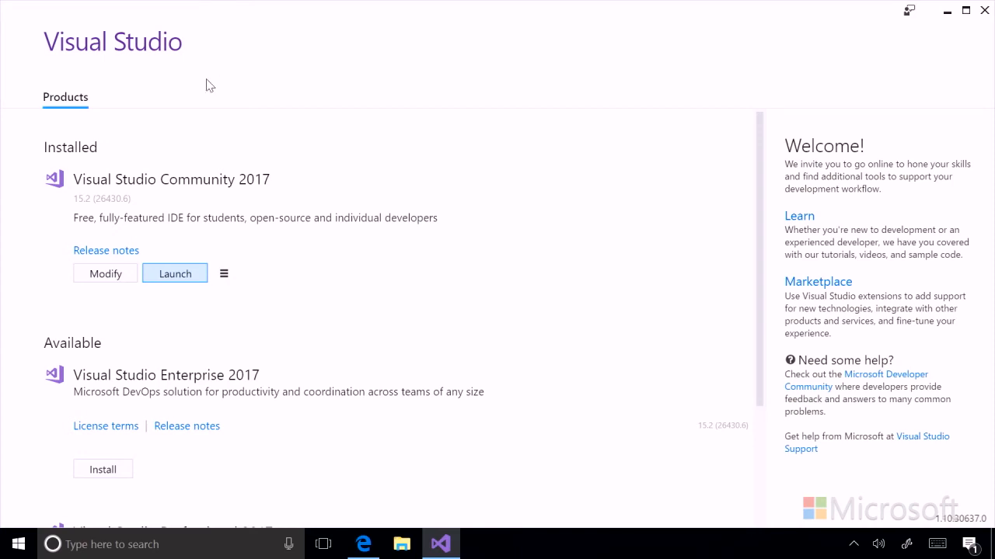
Step: Modify Visual Studio Community 2017: uncheck Italian, check English, and apply
click(105, 272)
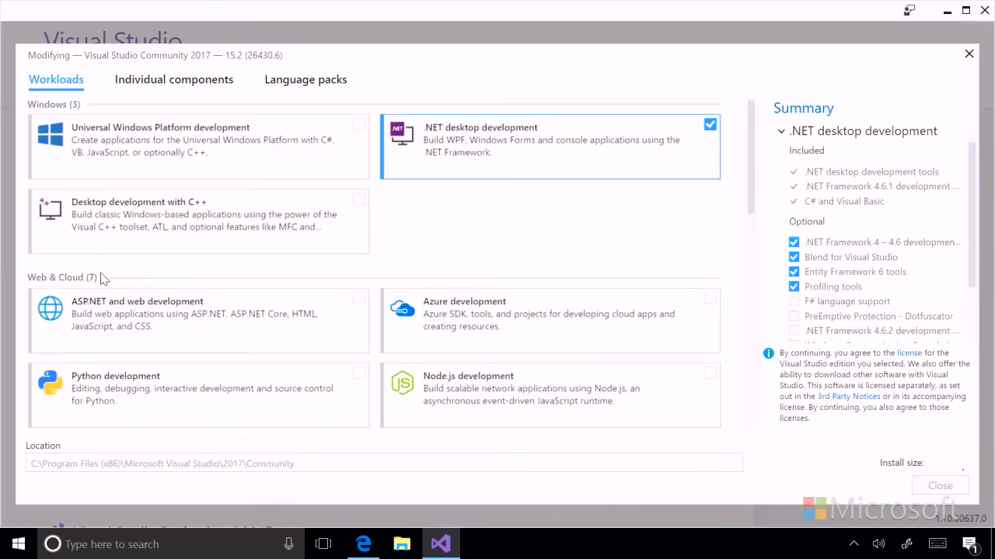
click(305, 80)
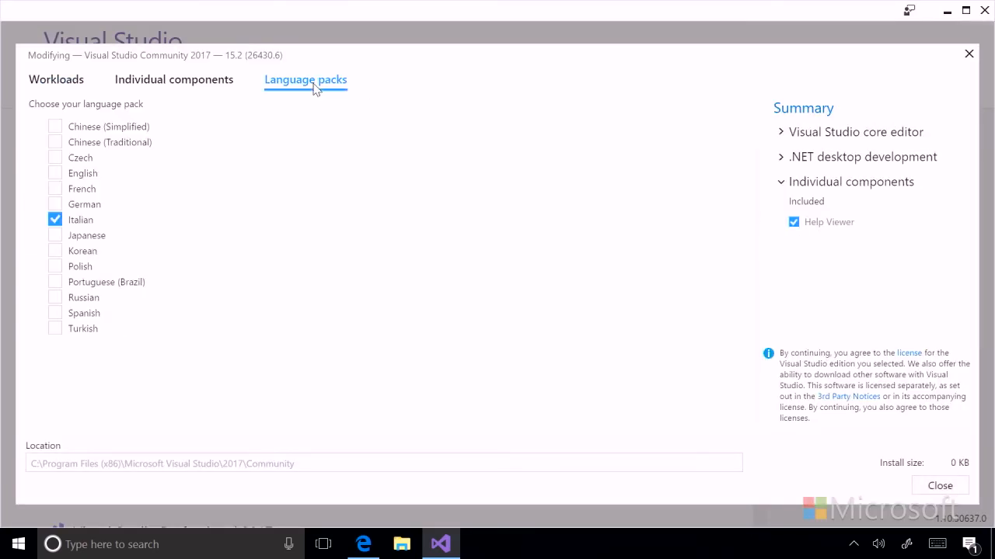
click(54, 219)
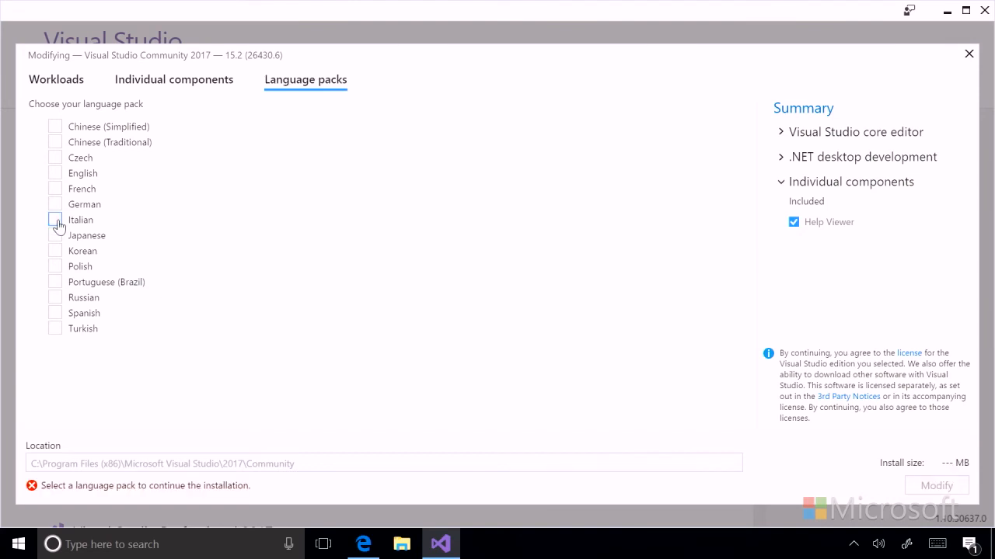
click(54, 172)
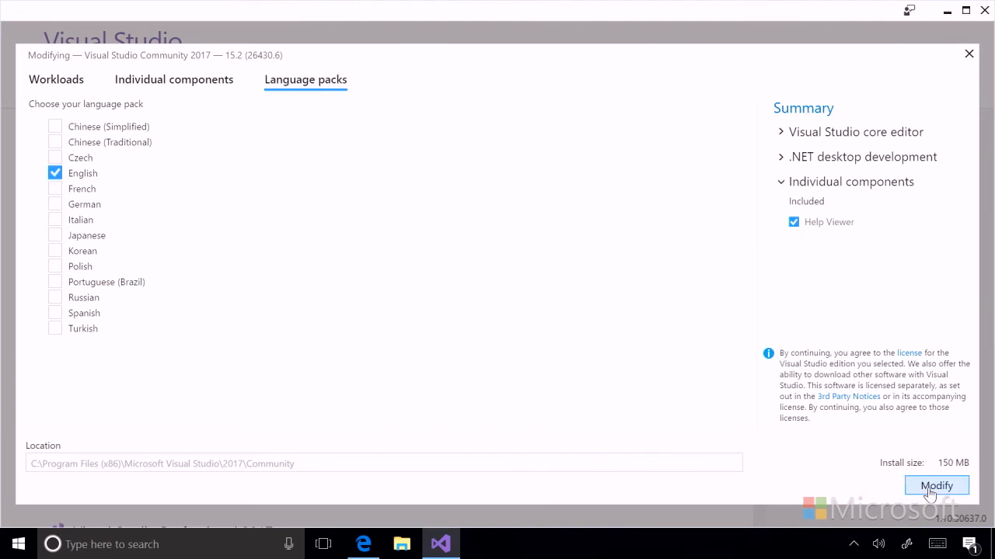
click(936, 486)
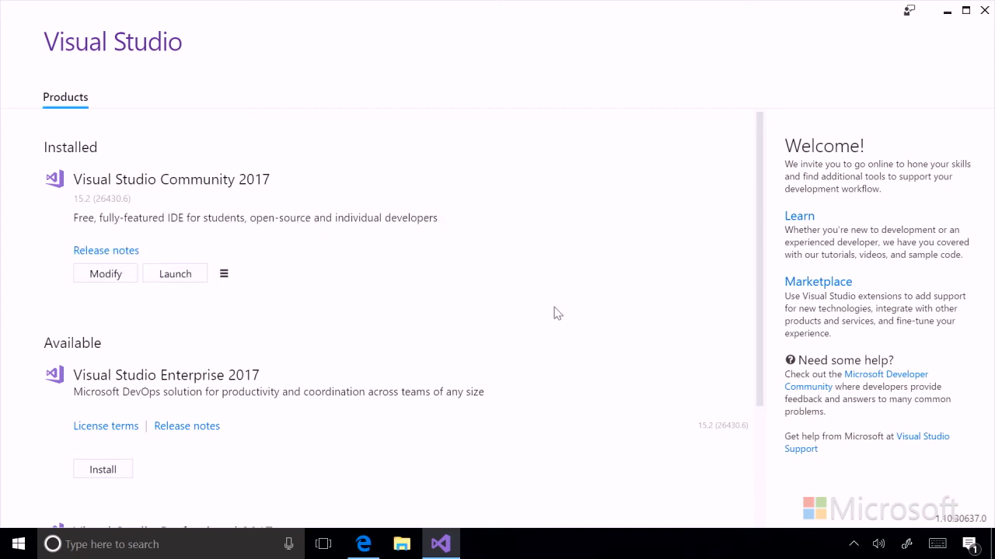
mouse_move(542, 297)
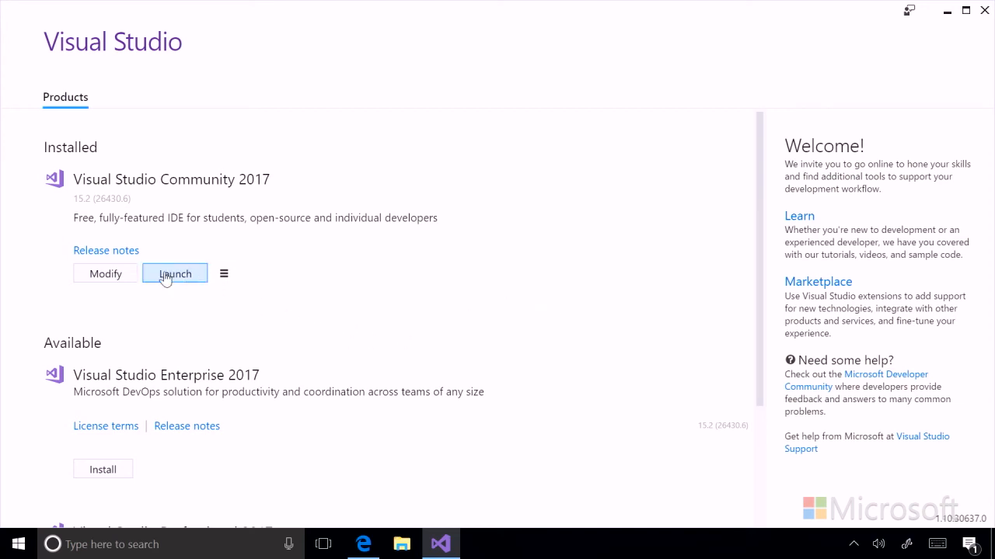
Step: Relaunch Visual Studio Community 2017 and open the File menu to confirm English commands
click(174, 274)
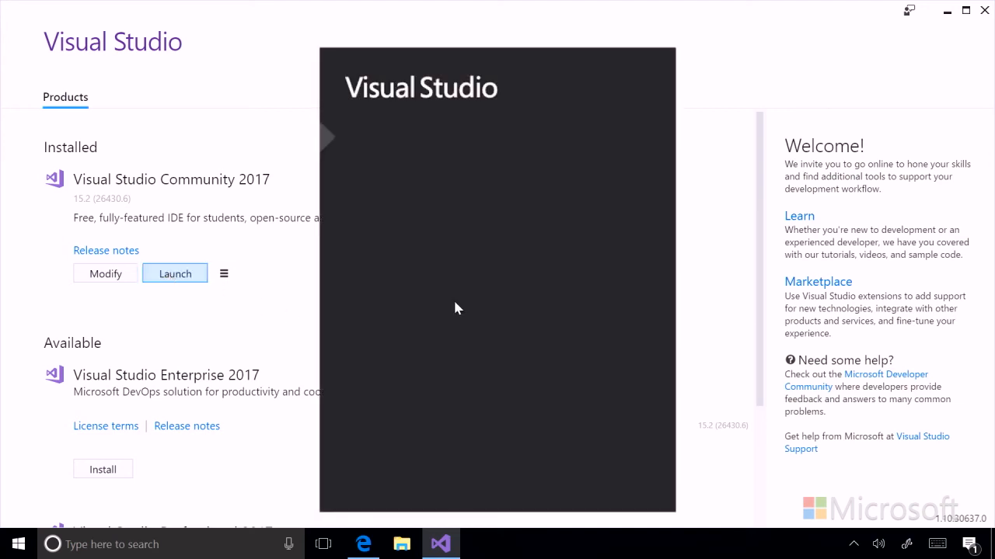
mouse_move(451, 305)
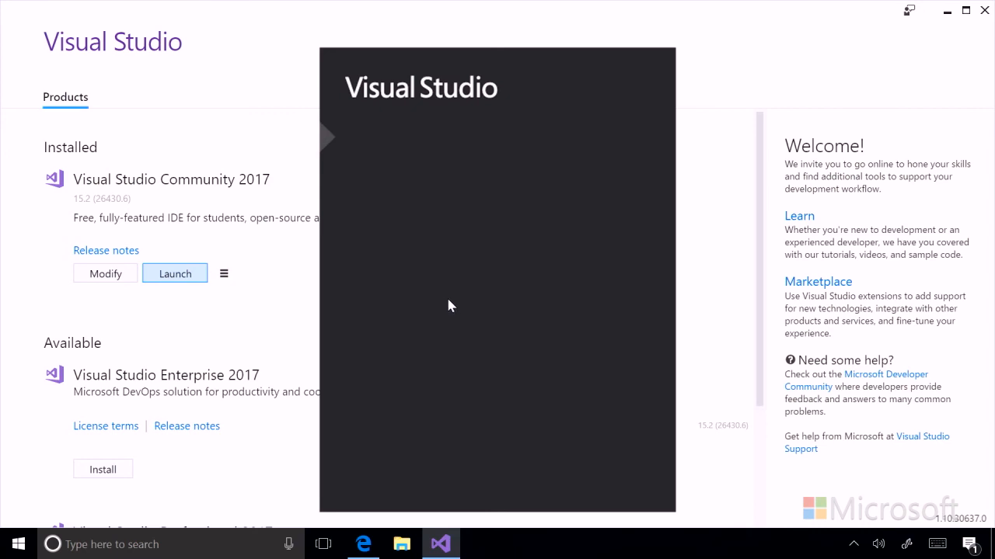
click(175, 274)
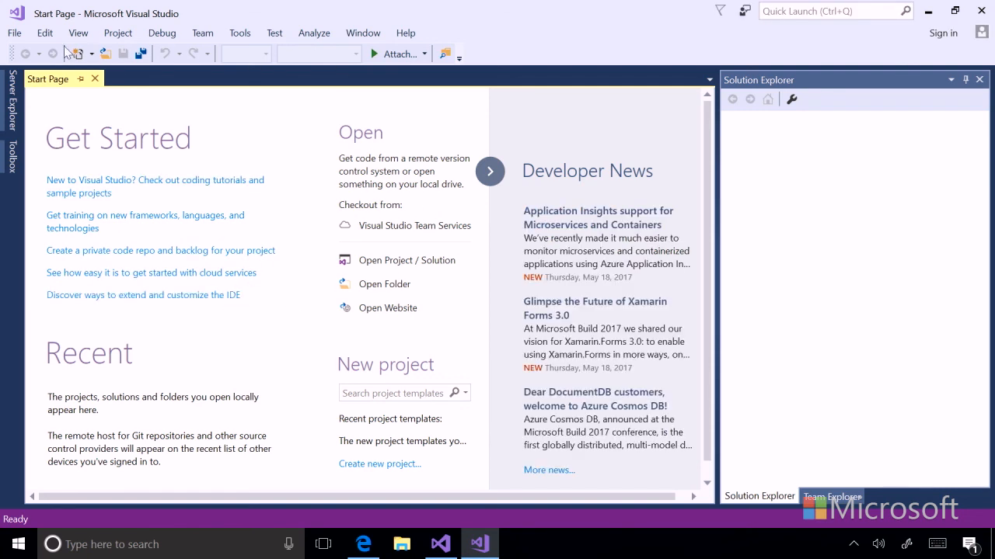
click(14, 33)
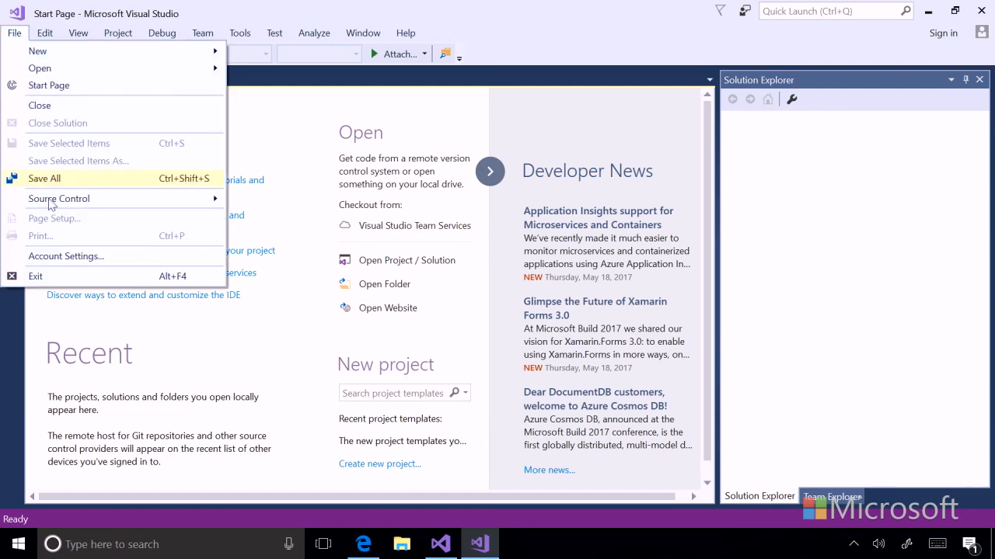